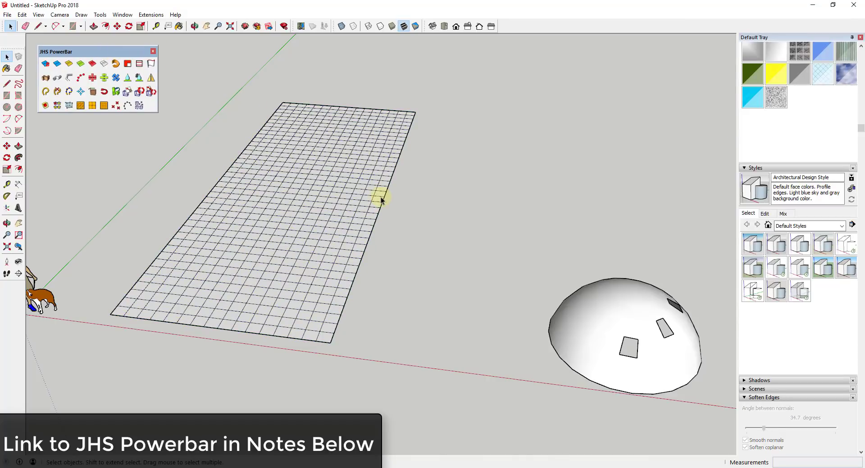
{"action": "mouse_move", "coordinate": [279, 159]}
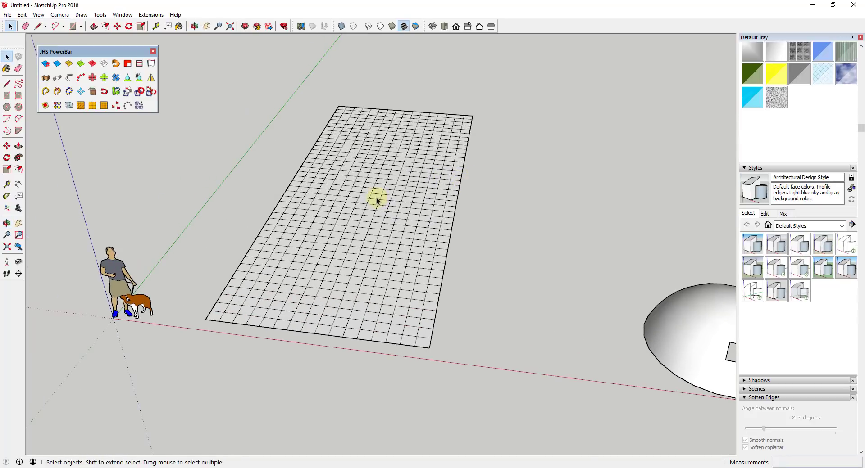
{"action": "mouse_move", "coordinate": [342, 192]}
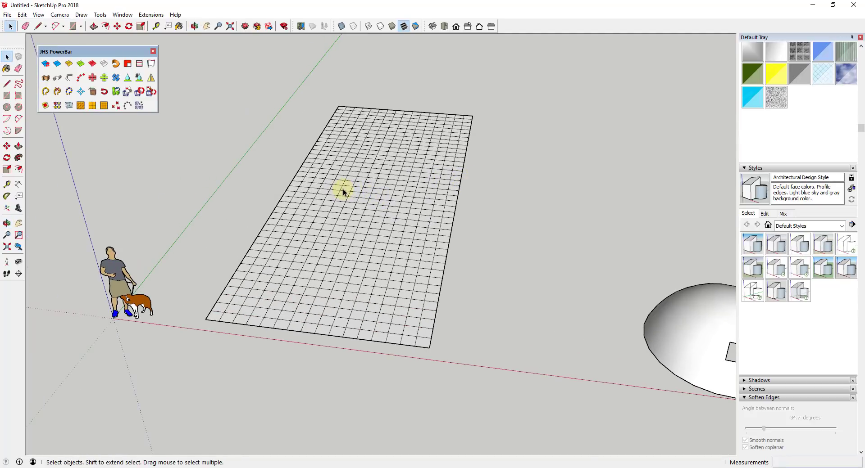
{"action": "mouse_move", "coordinate": [127, 63]}
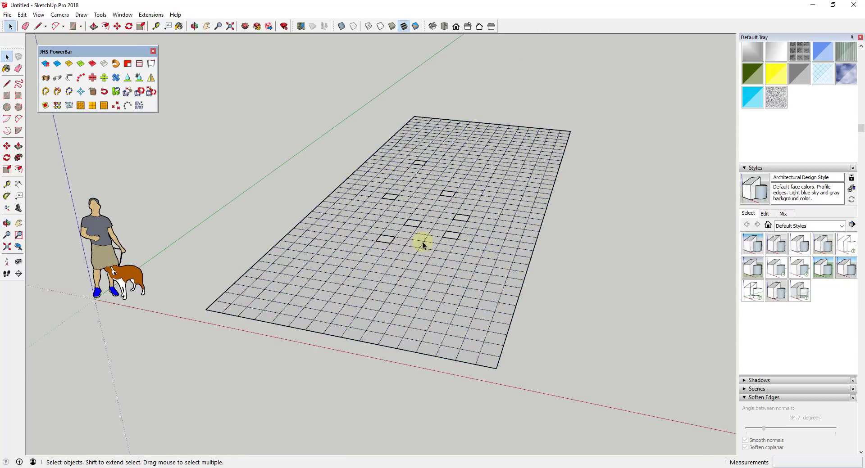
- Select the holed sandbox grid so Face Finder can fill its empty loops
{"action": "left_click", "coordinate": [422, 246]}
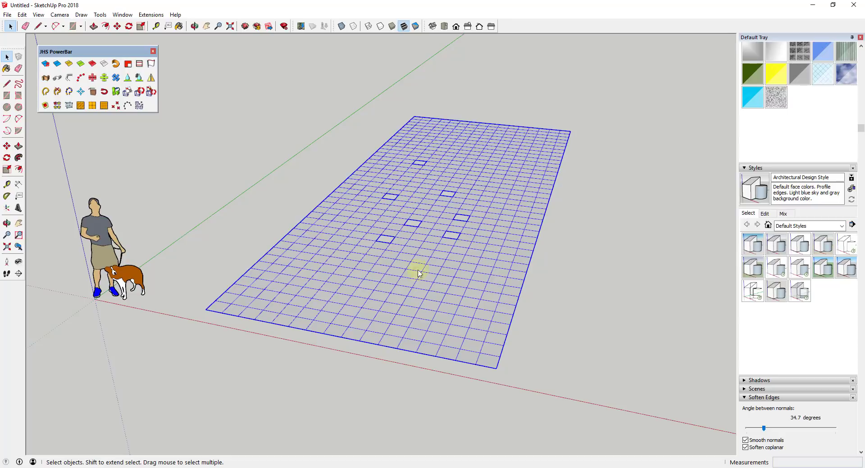
{"action": "mouse_move", "coordinate": [445, 195]}
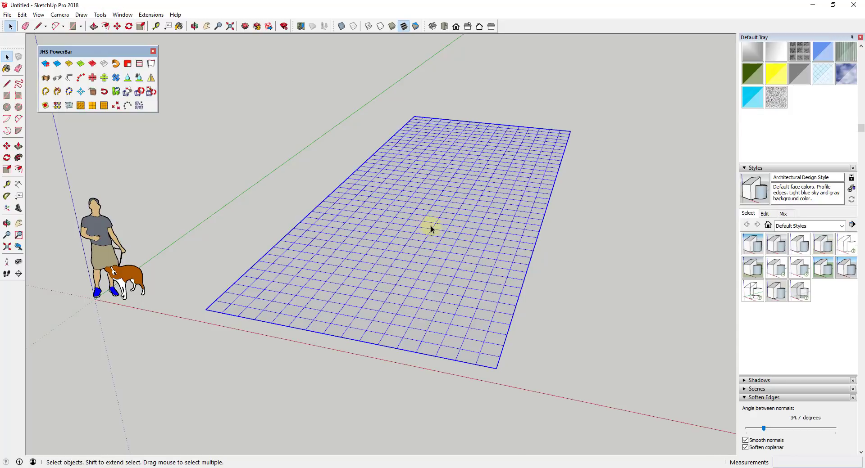
{"action": "mouse_move", "coordinate": [417, 209]}
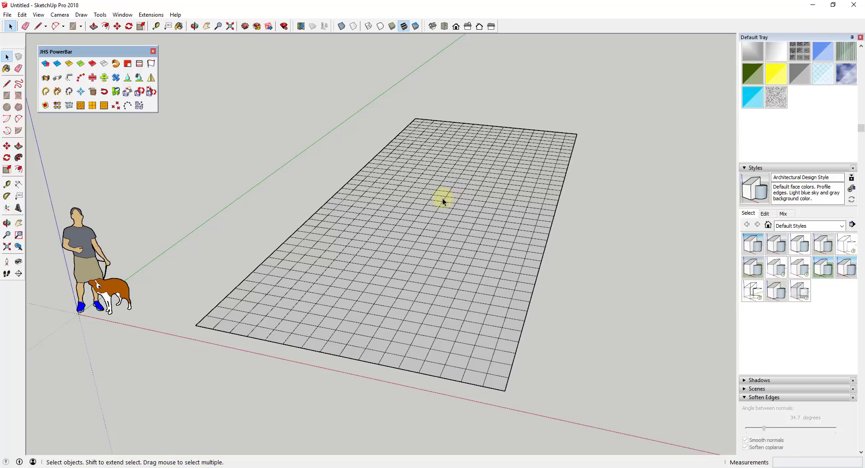
- Select the holed half-sphere and fill its missing panels with Face Finder
{"action": "left_click", "coordinate": [194, 26]}
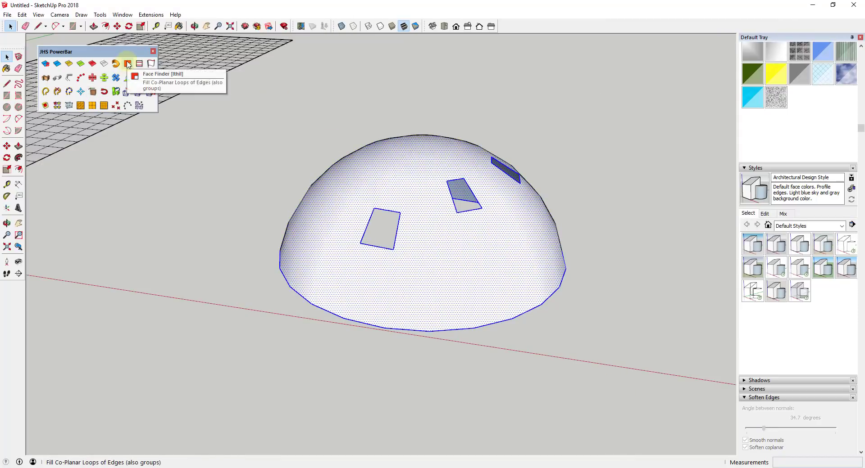
{"action": "left_click", "coordinate": [127, 63]}
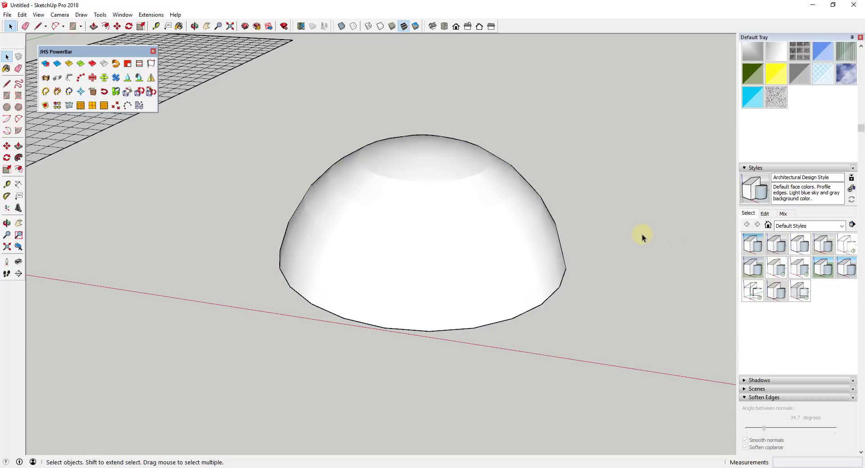
{"action": "mouse_move", "coordinate": [495, 187]}
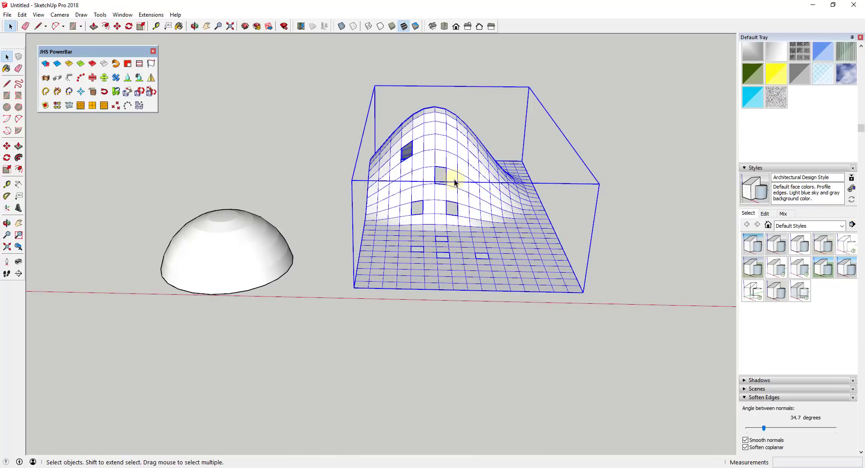
{"action": "left_click_drag", "start_coordinate": [455, 182], "coordinate": [625, 218]}
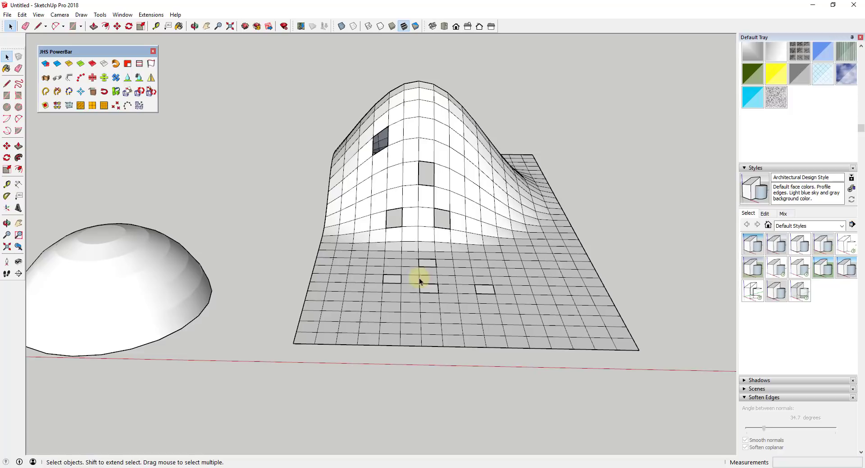
{"action": "left_click", "coordinate": [418, 281]}
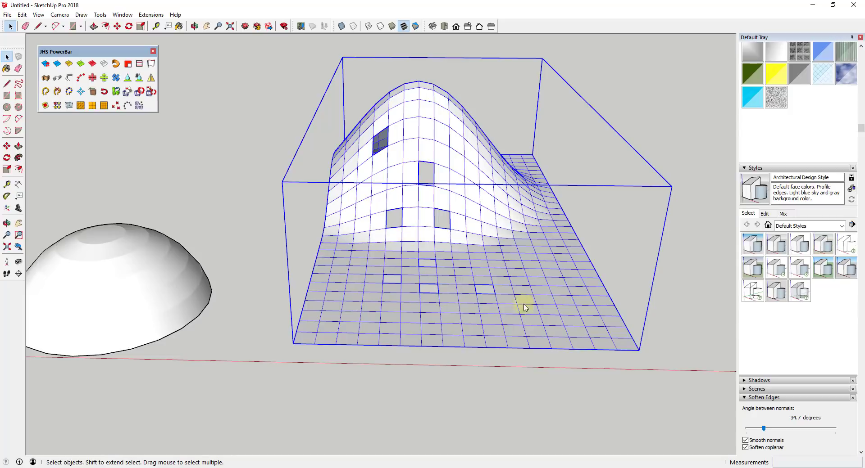
{"action": "mouse_move", "coordinate": [476, 302]}
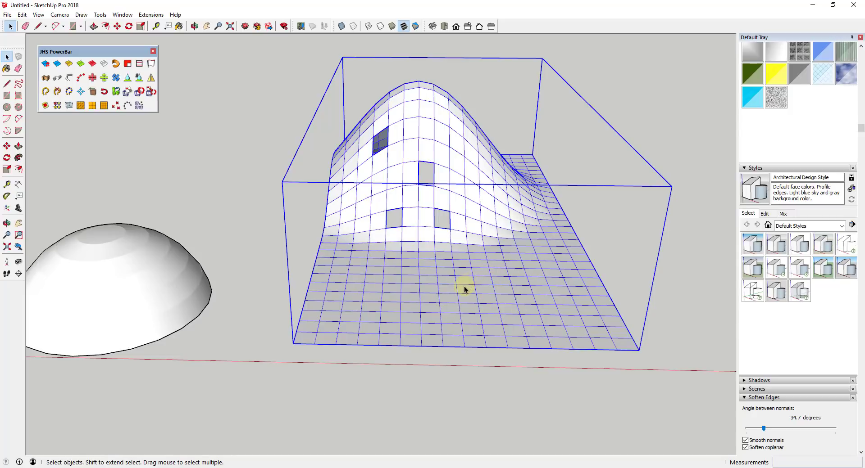
{"action": "mouse_move", "coordinate": [439, 271]}
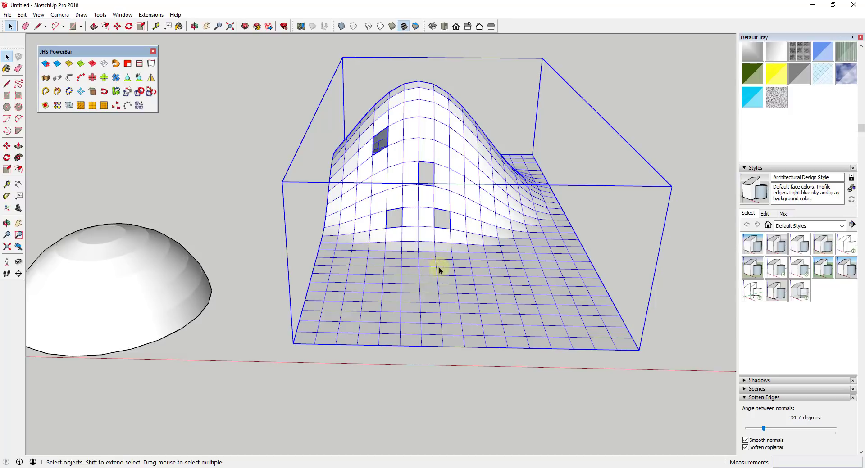
{"action": "mouse_move", "coordinate": [437, 270]}
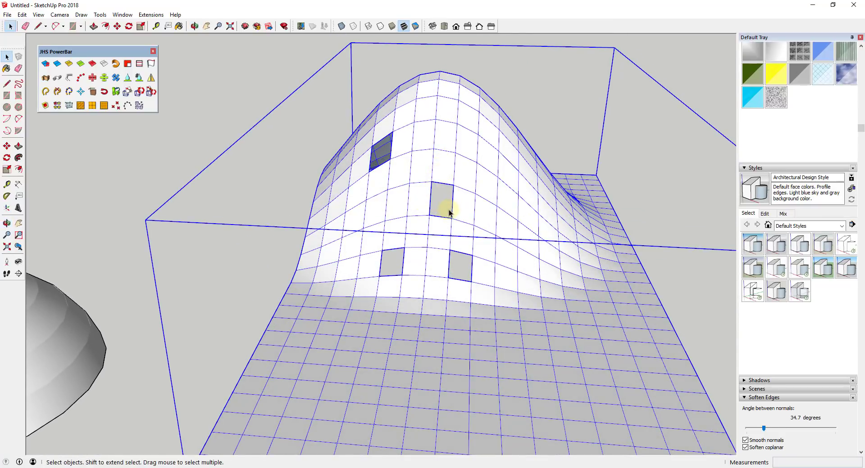
{"action": "mouse_move", "coordinate": [471, 229]}
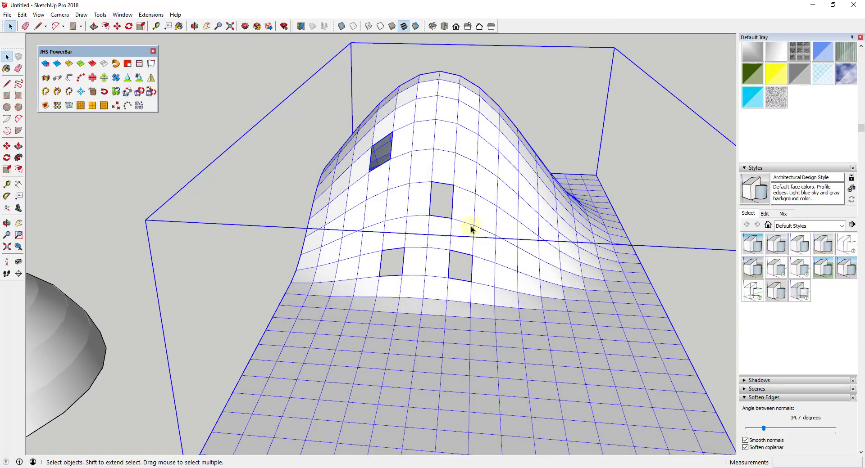
{"action": "left_click", "coordinate": [193, 26]}
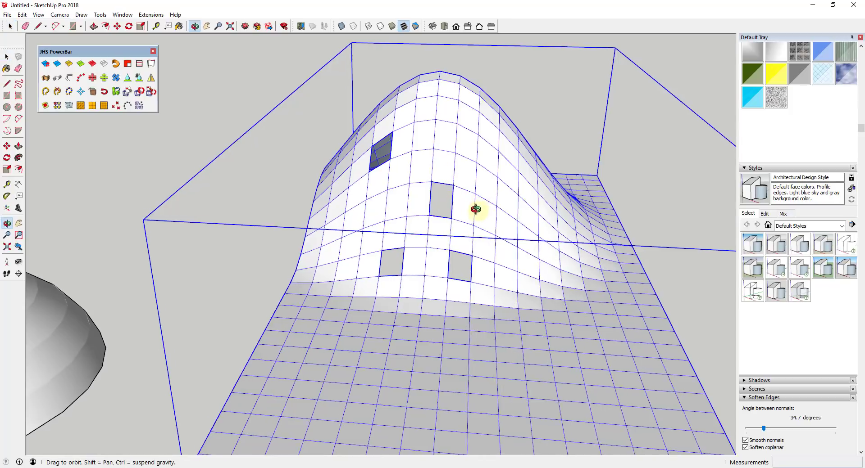
{"action": "left_click", "coordinate": [37, 15]}
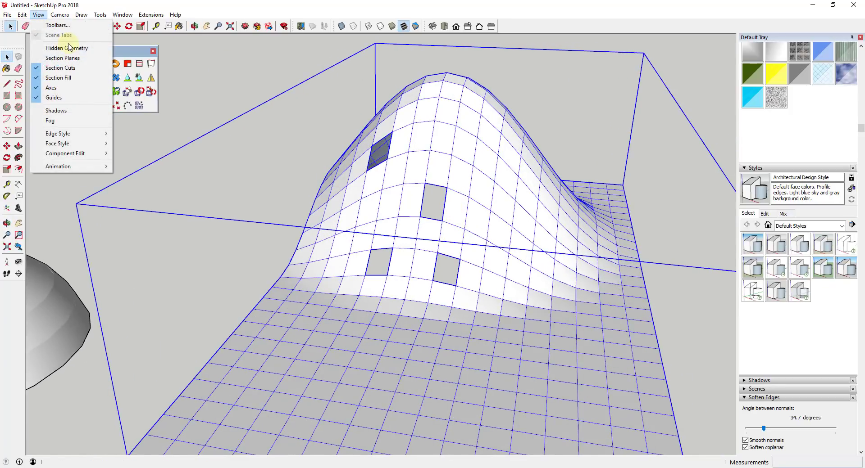
{"action": "left_click", "coordinate": [66, 47]}
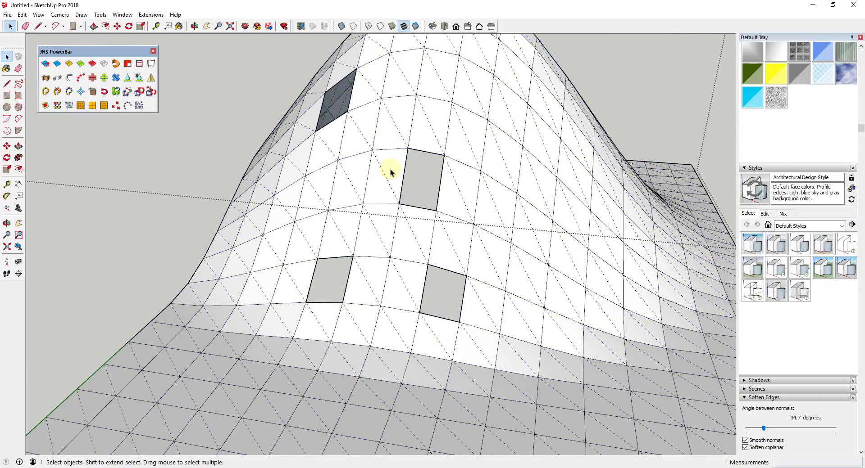
{"action": "left_click", "coordinate": [380, 182]}
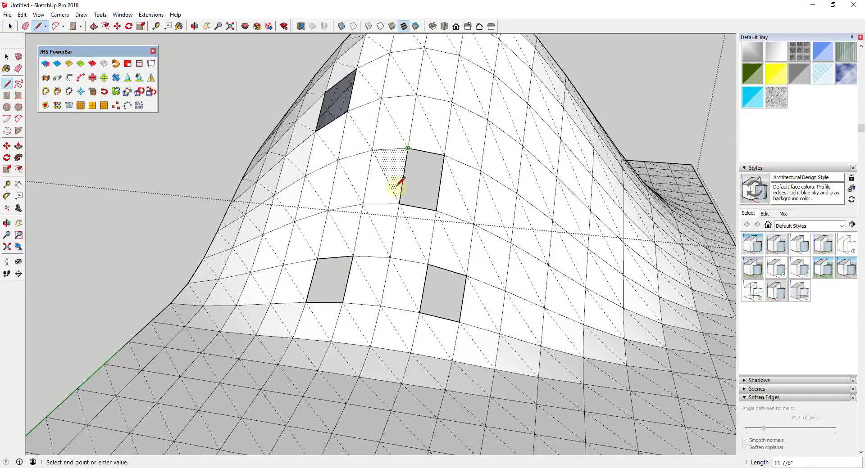
{"action": "mouse_move", "coordinate": [442, 156]}
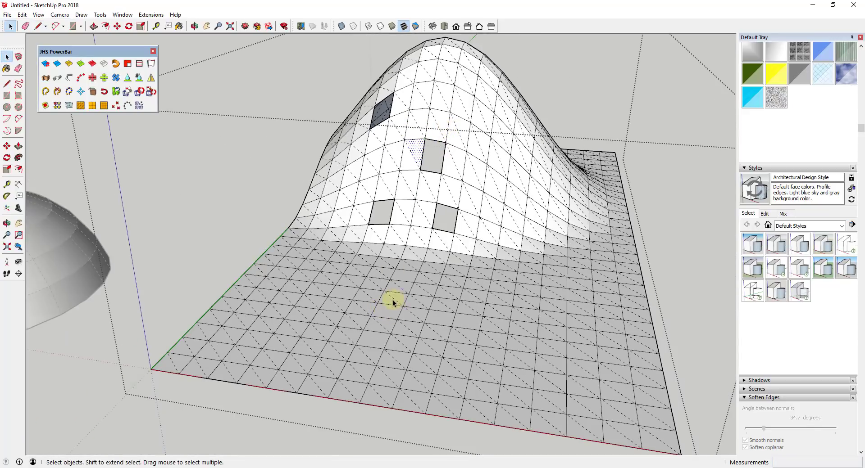
{"action": "left_click", "coordinate": [25, 27]}
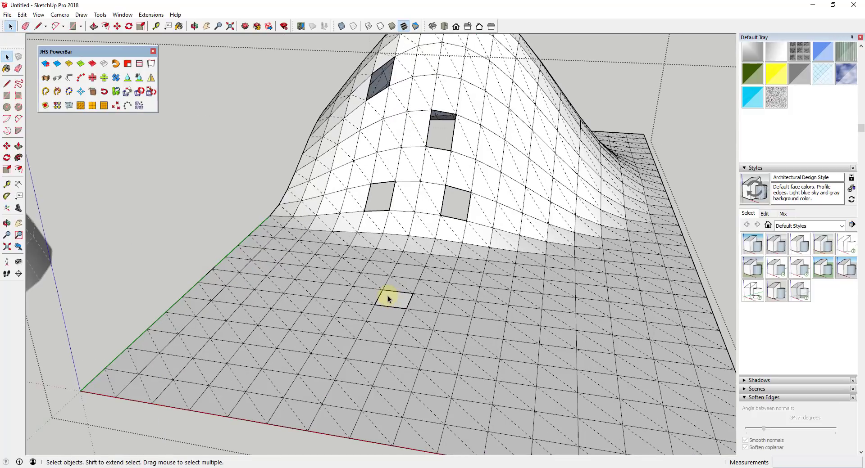
{"action": "left_click", "coordinate": [36, 26]}
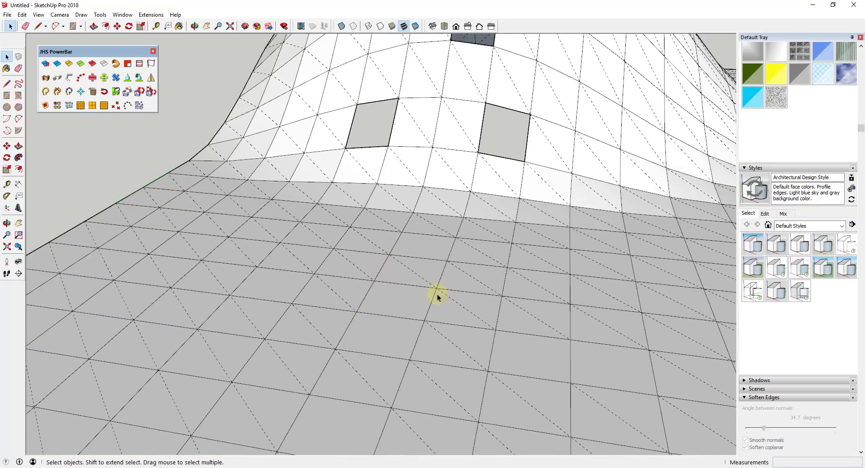
{"action": "mouse_move", "coordinate": [361, 286]}
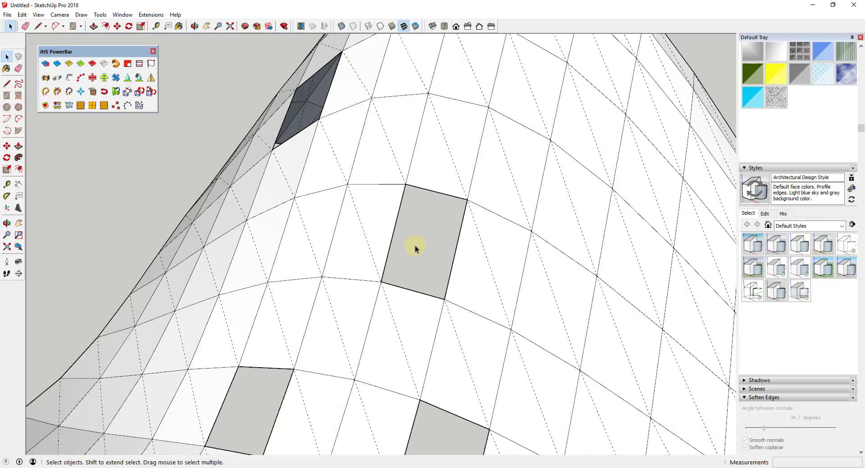
{"action": "mouse_move", "coordinate": [411, 185]}
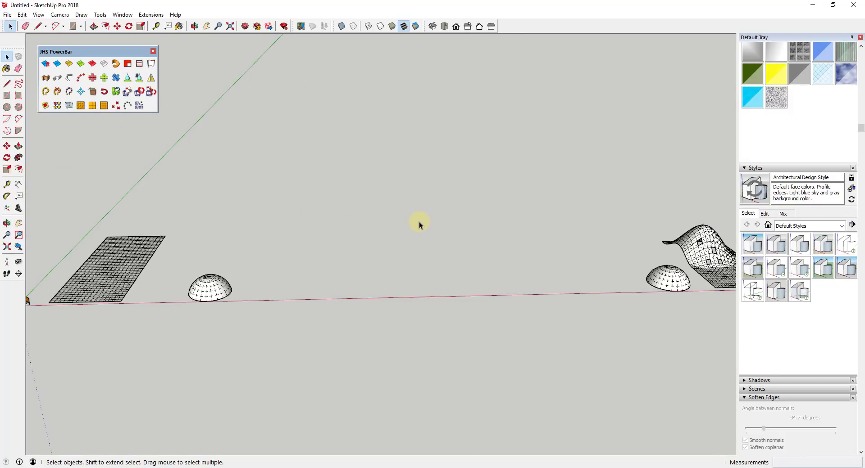
{"action": "mouse_move", "coordinate": [346, 257]}
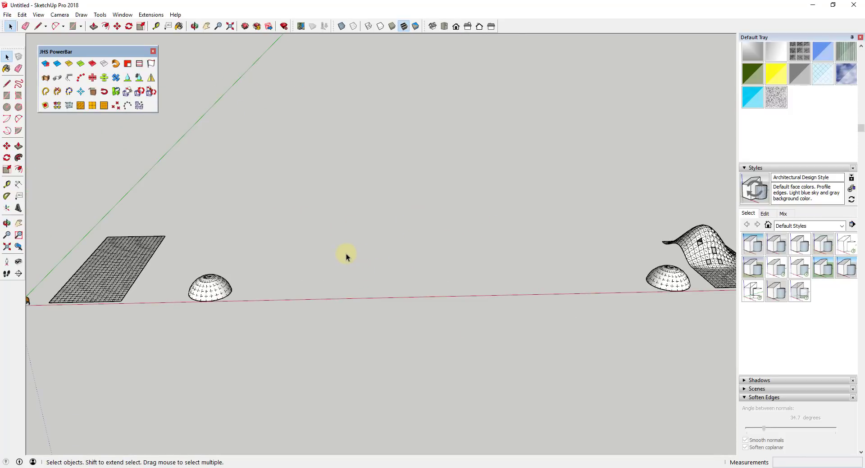
- Import the floor plan DWG file into the model via File > Import
{"action": "left_click", "coordinate": [7, 15]}
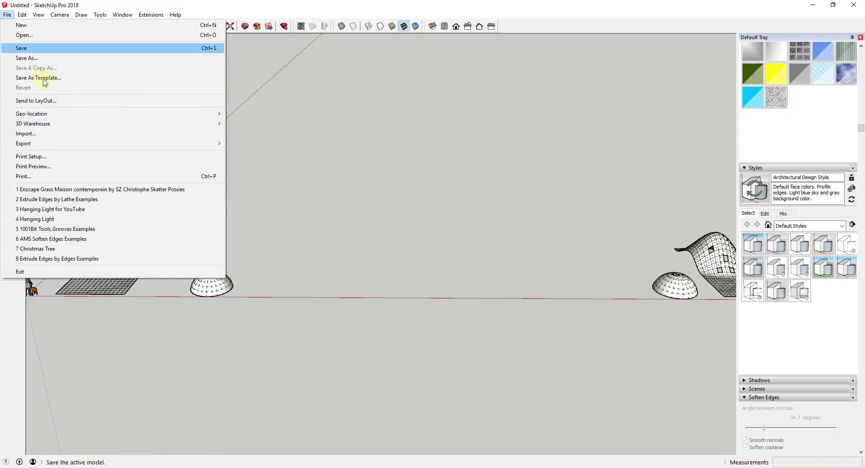
{"action": "mouse_move", "coordinate": [60, 134]}
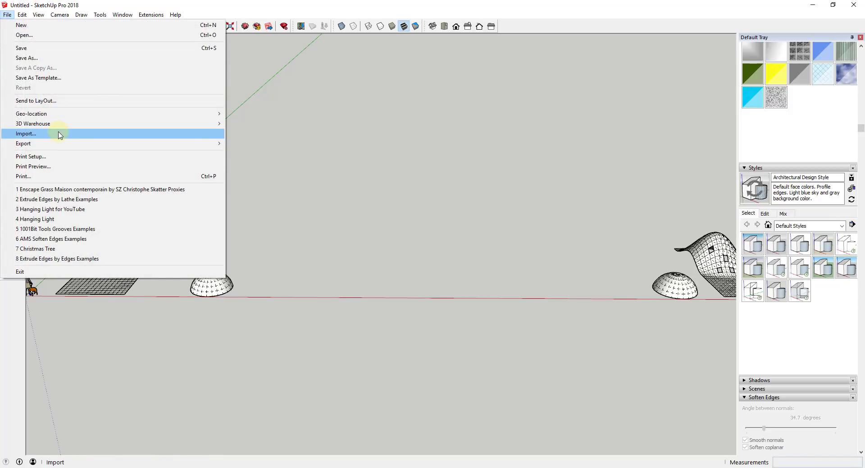
{"action": "left_click", "coordinate": [26, 133]}
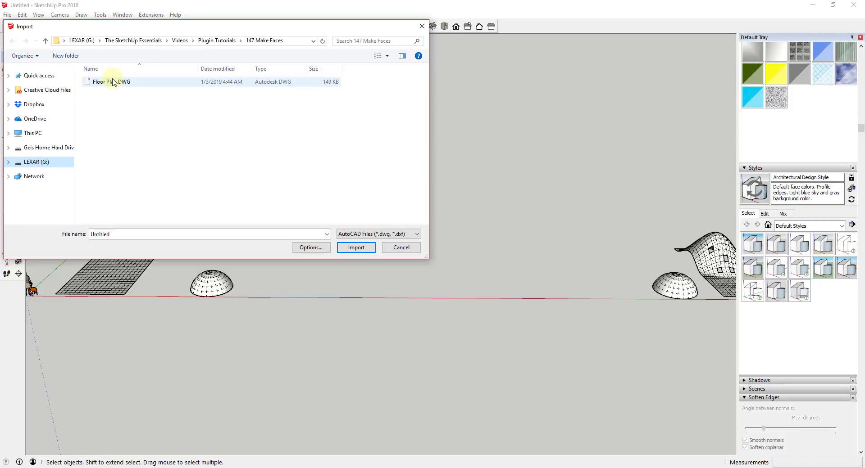
{"action": "left_click", "coordinate": [355, 247]}
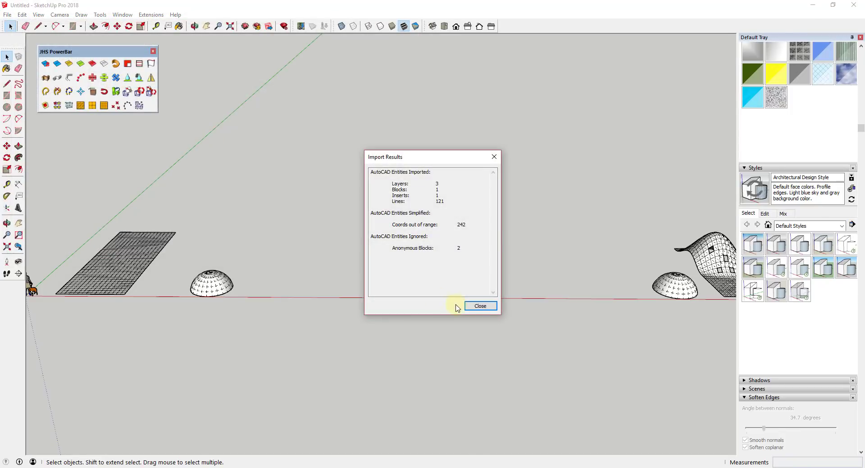
- Dismiss the Import Results summary to reveal the imported floor plan linework
{"action": "left_click", "coordinate": [479, 306]}
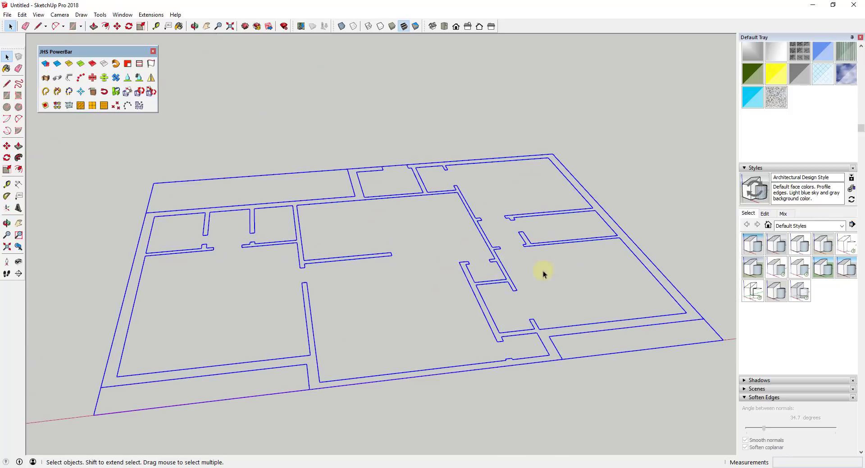
{"action": "mouse_move", "coordinate": [311, 254]}
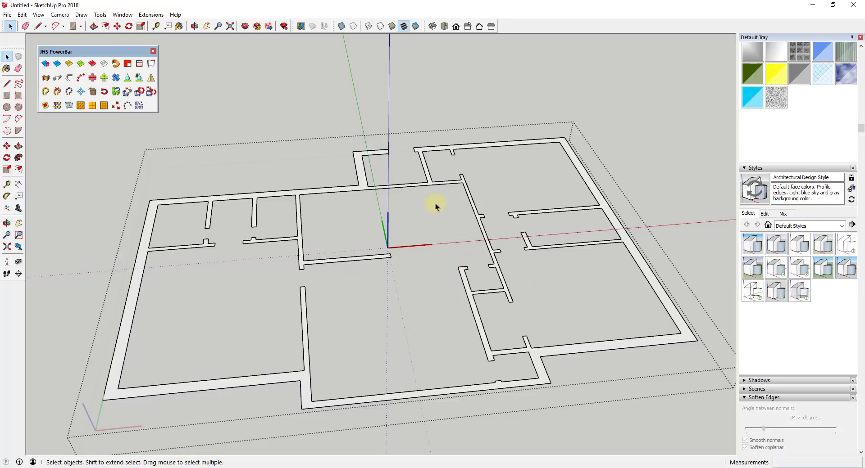
{"action": "mouse_move", "coordinate": [400, 287]}
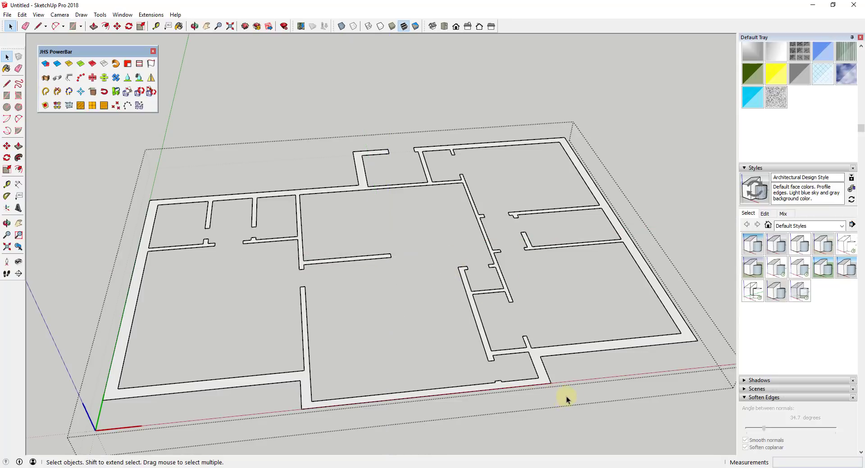
{"action": "mouse_move", "coordinate": [539, 374]}
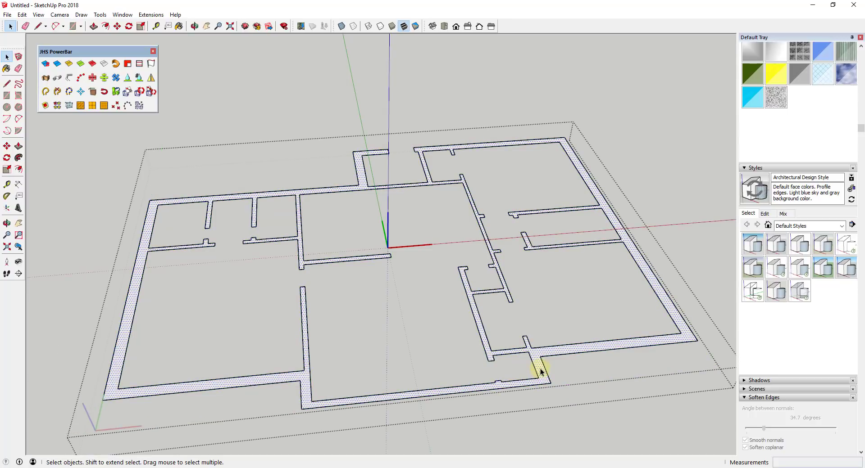
{"action": "mouse_move", "coordinate": [446, 258]}
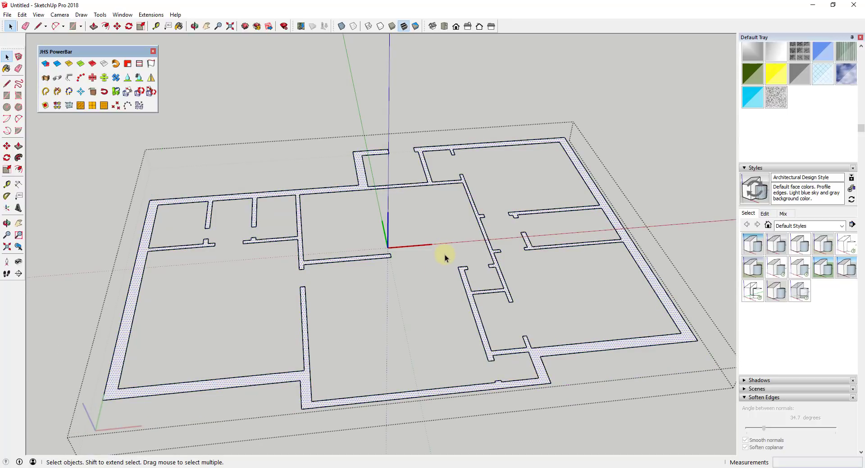